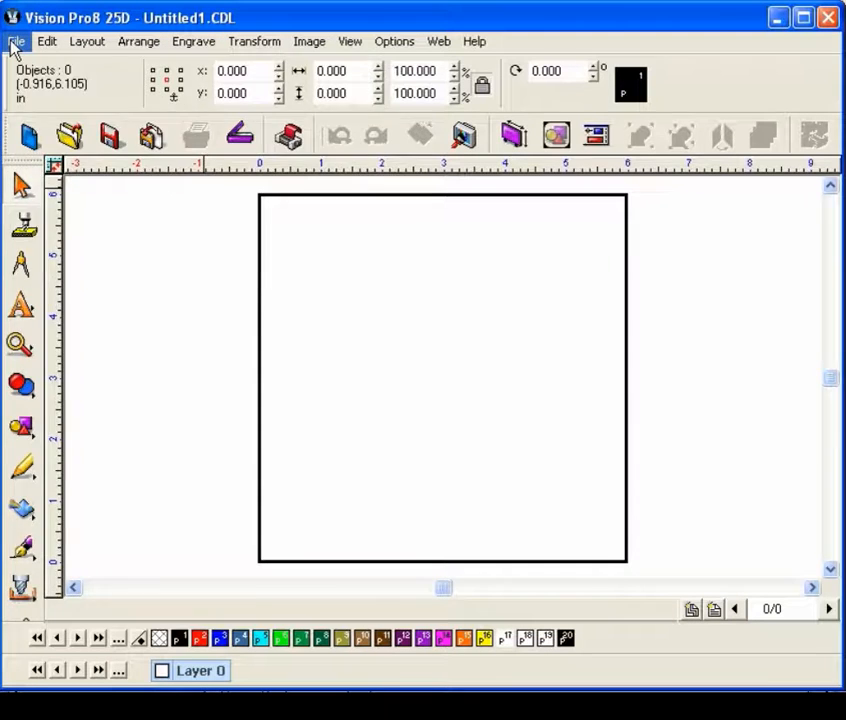
- Open the Import File dialog from the File menu
{"action": "left_click", "coordinate": [16, 41]}
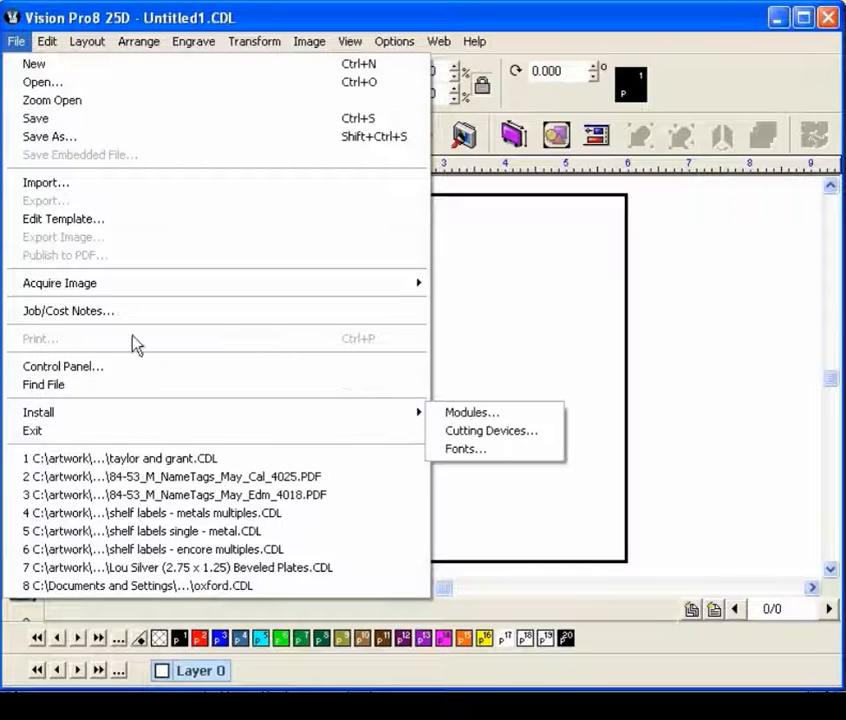
{"action": "mouse_move", "coordinate": [46, 182]}
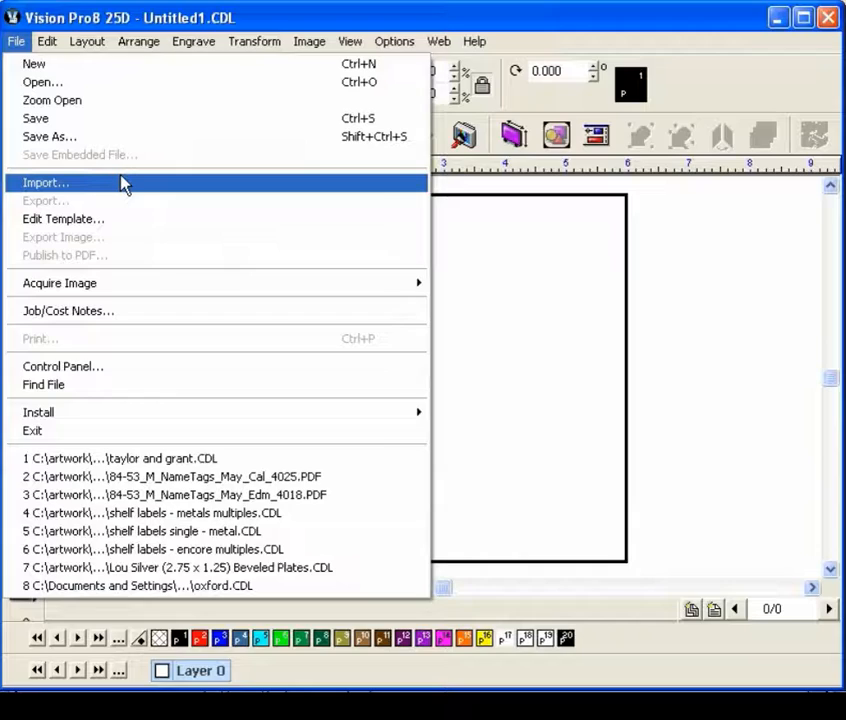
{"action": "left_click", "coordinate": [46, 182]}
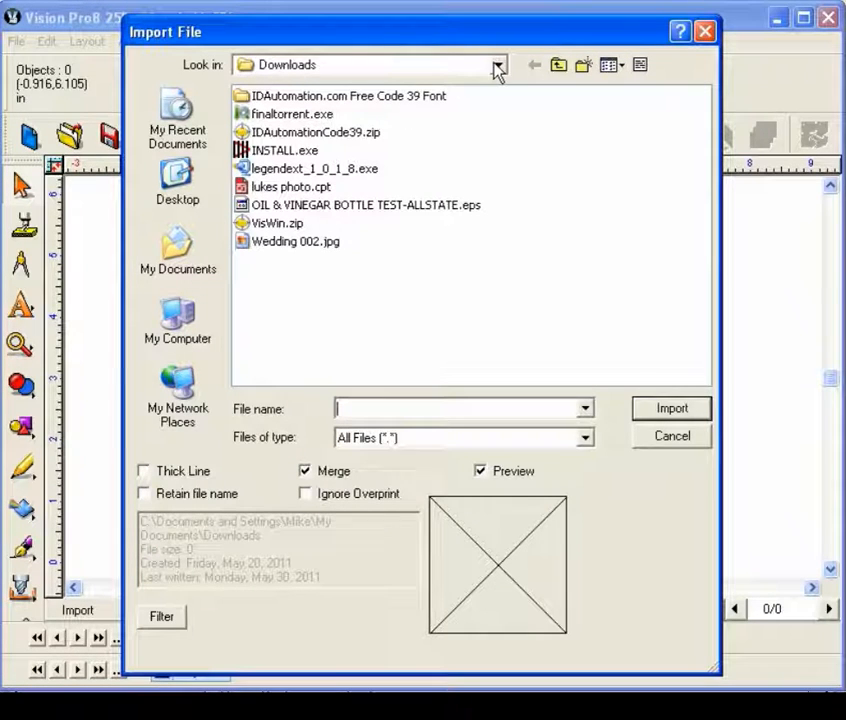
- Import harley.tif from My Pictures with Files of type filtered to TIFF
{"action": "left_click", "coordinate": [498, 64]}
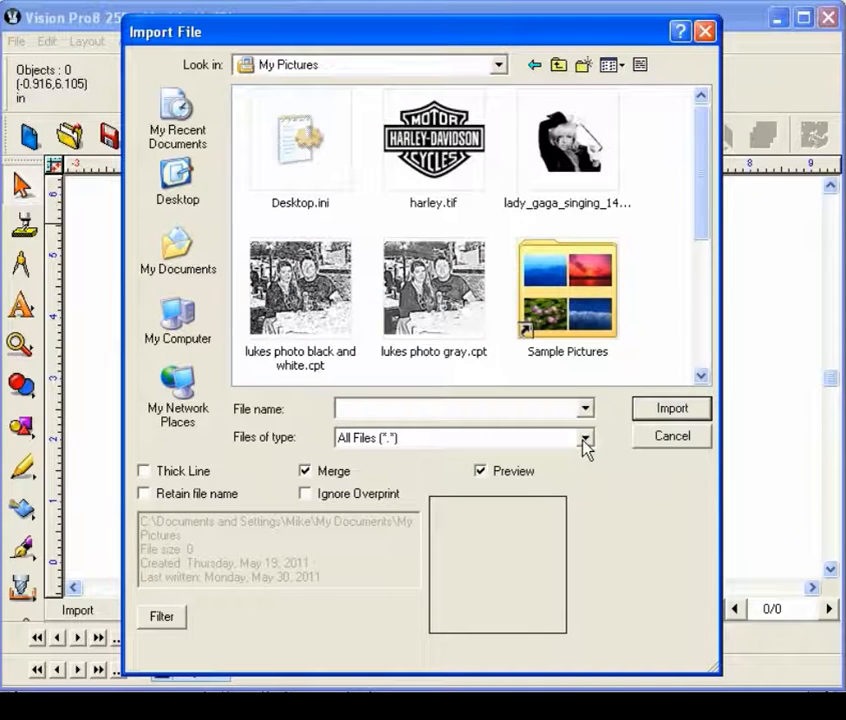
{"action": "left_click", "coordinate": [584, 438]}
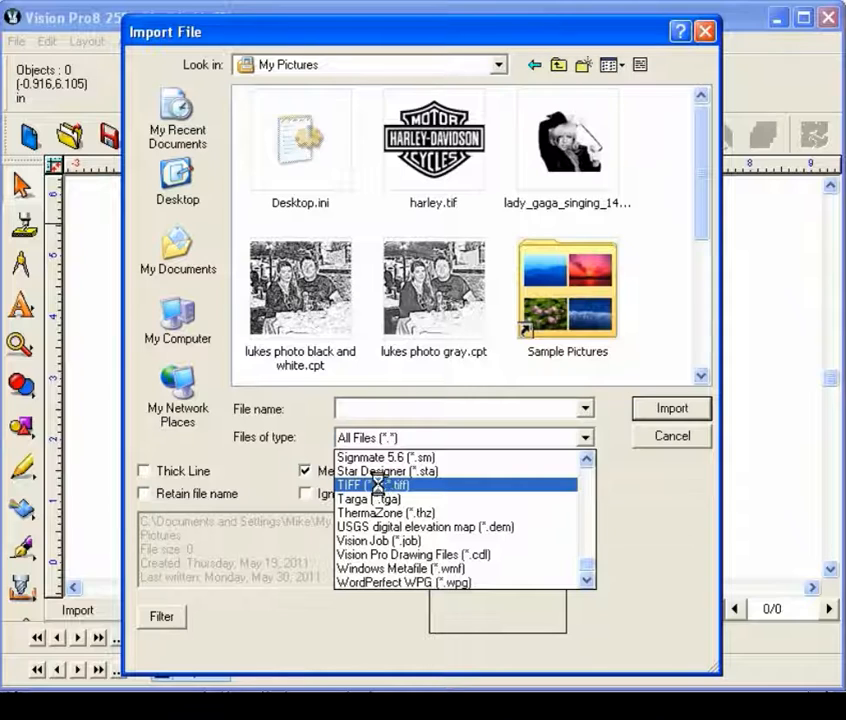
{"action": "left_click", "coordinate": [380, 484]}
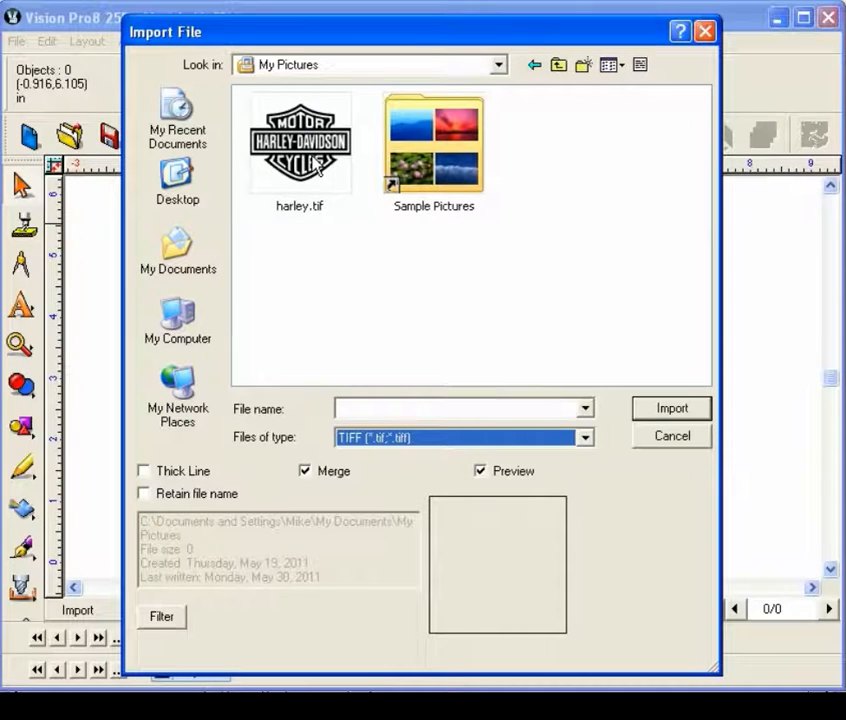
{"action": "mouse_move", "coordinate": [300, 145]}
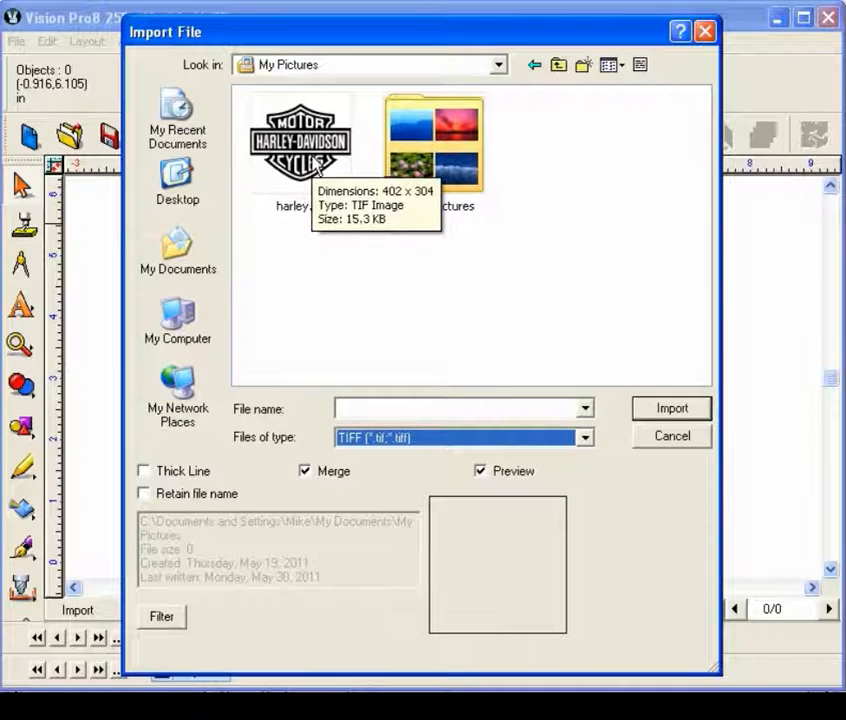
{"action": "left_click", "coordinate": [299, 140]}
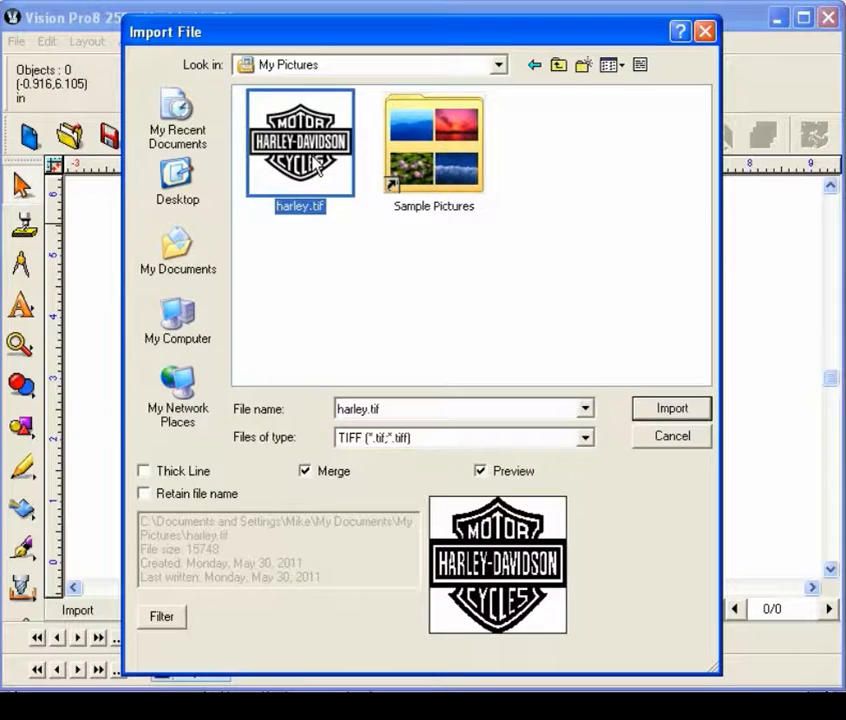
{"action": "left_click", "coordinate": [671, 408]}
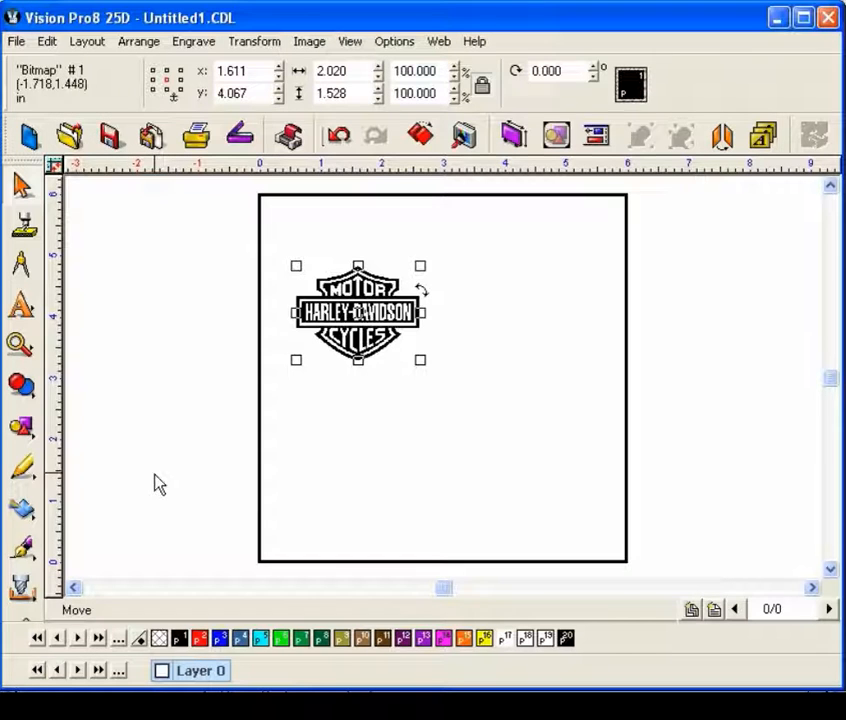
{"action": "mouse_move", "coordinate": [25, 515]}
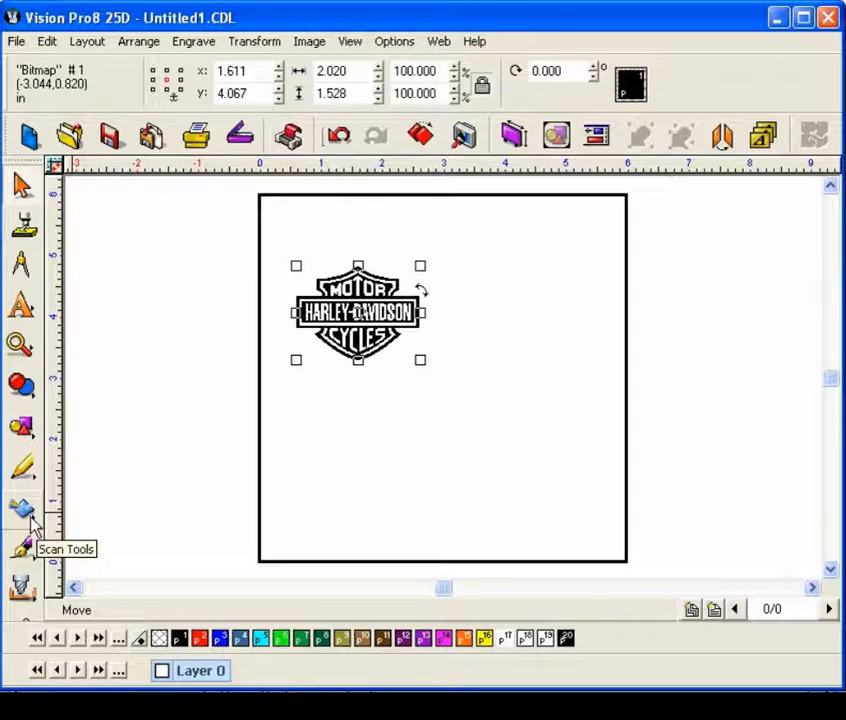
- Pick the Vectorization tool from the Scan Tools flyout
{"action": "left_click", "coordinate": [24, 513]}
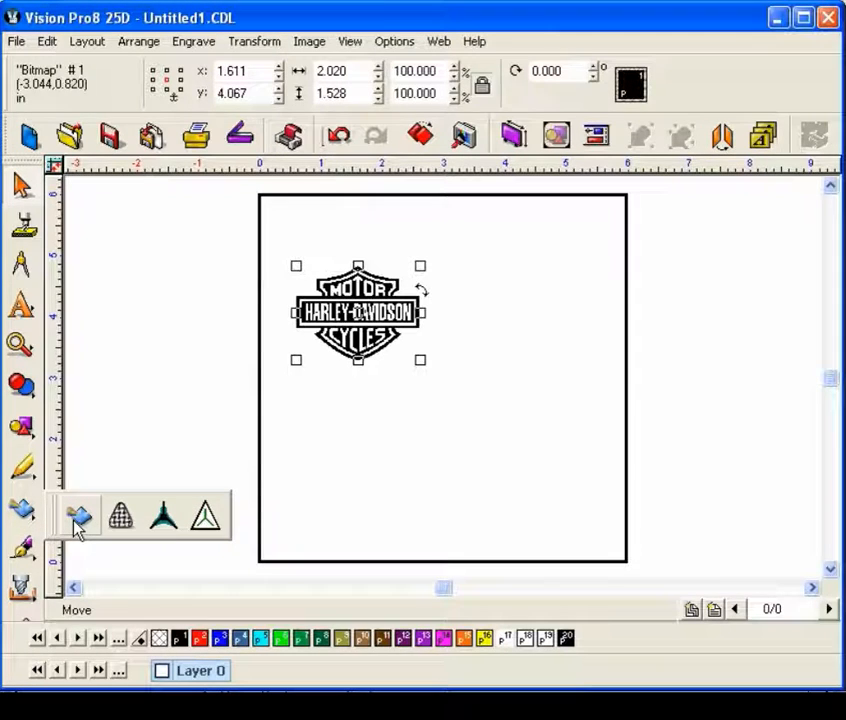
{"action": "left_click", "coordinate": [78, 517]}
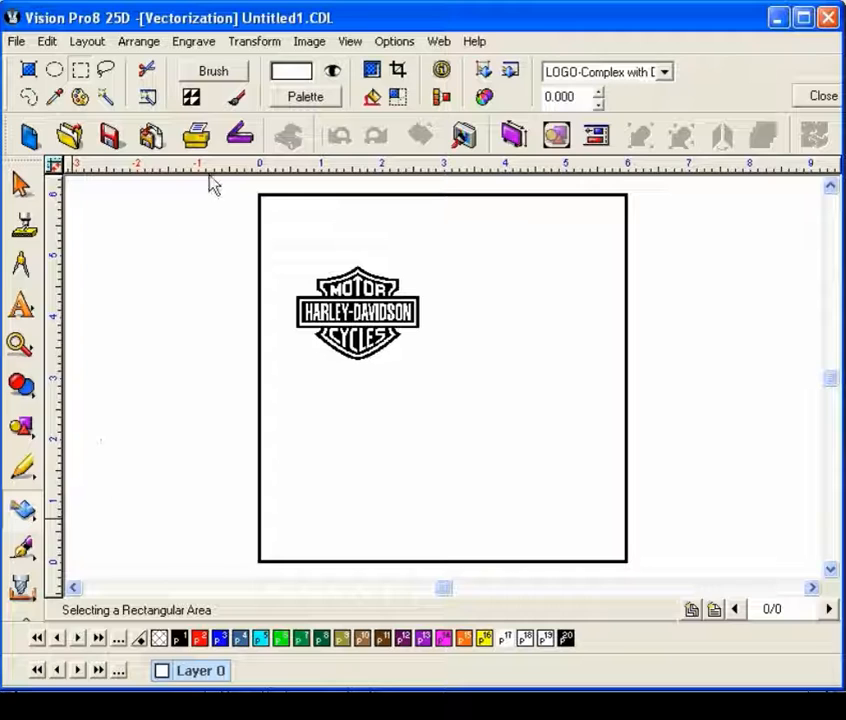
{"action": "mouse_move", "coordinate": [87, 41]}
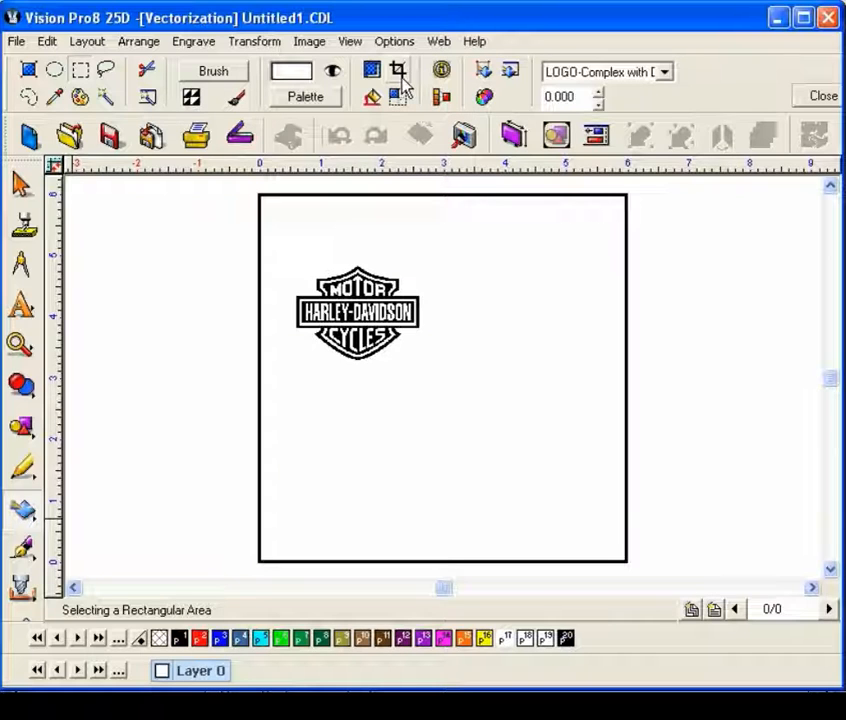
{"action": "mouse_move", "coordinate": [484, 98]}
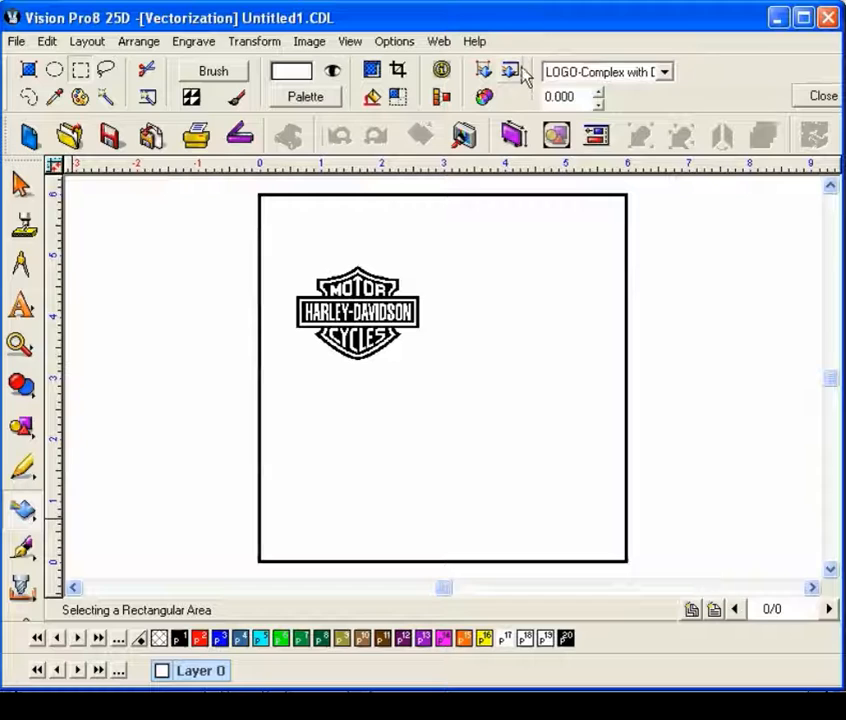
{"action": "mouse_move", "coordinate": [483, 78]}
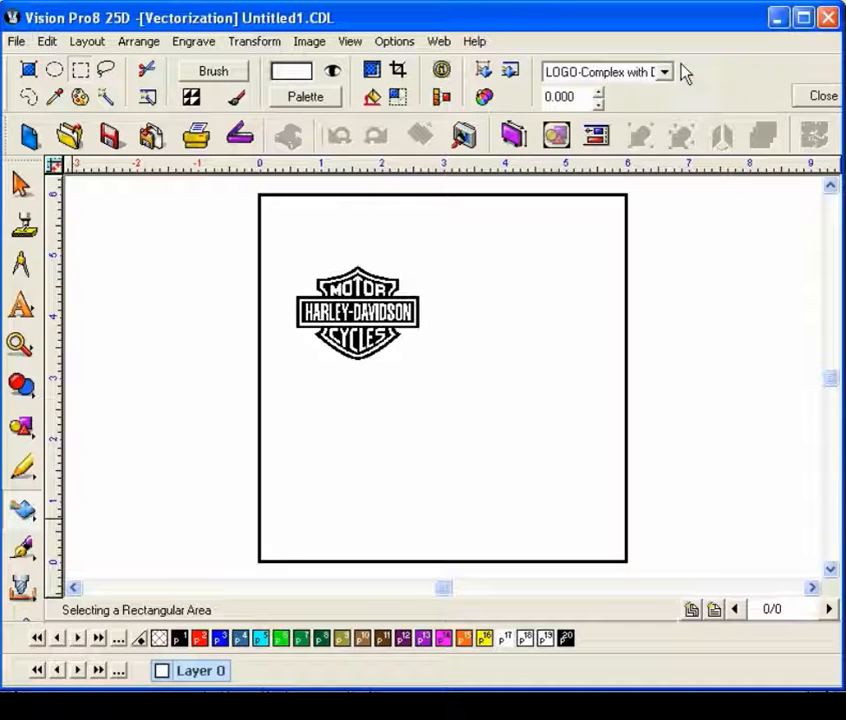
- Set the vectorization preset to LOGO-Long Lines & Curves
{"action": "left_click", "coordinate": [663, 71]}
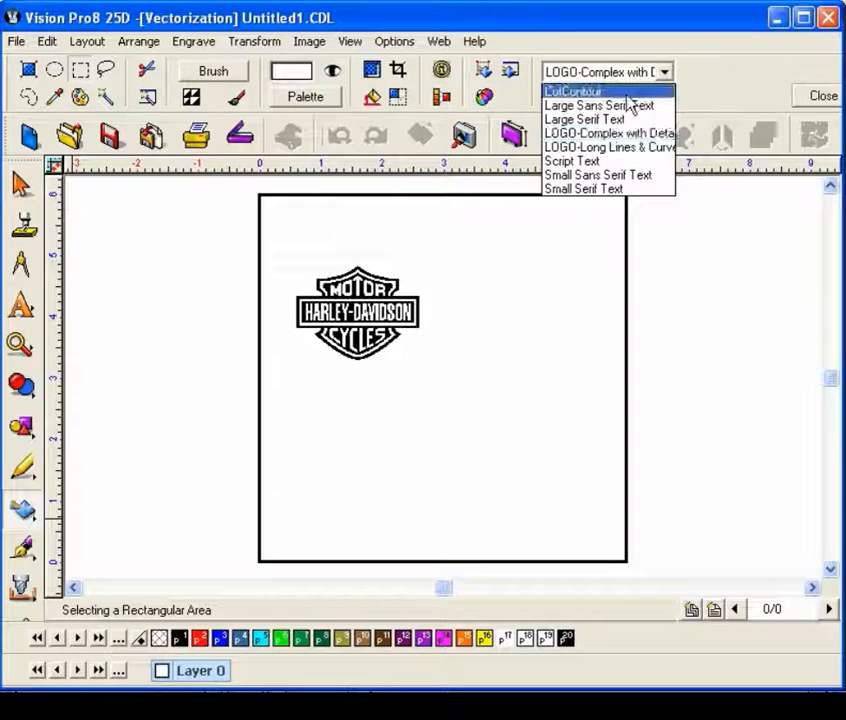
{"action": "mouse_move", "coordinate": [608, 147]}
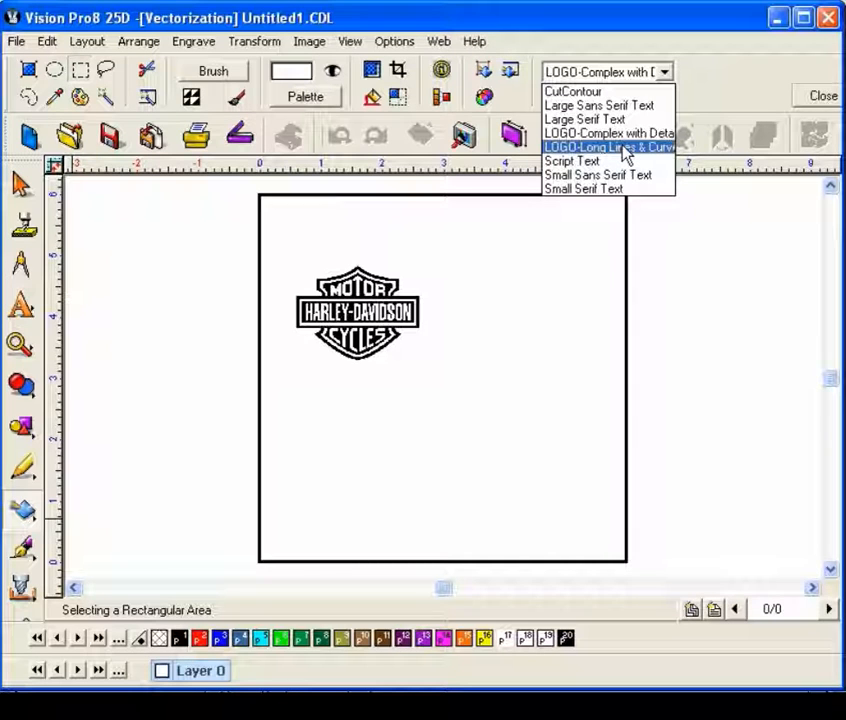
{"action": "left_click", "coordinate": [608, 147]}
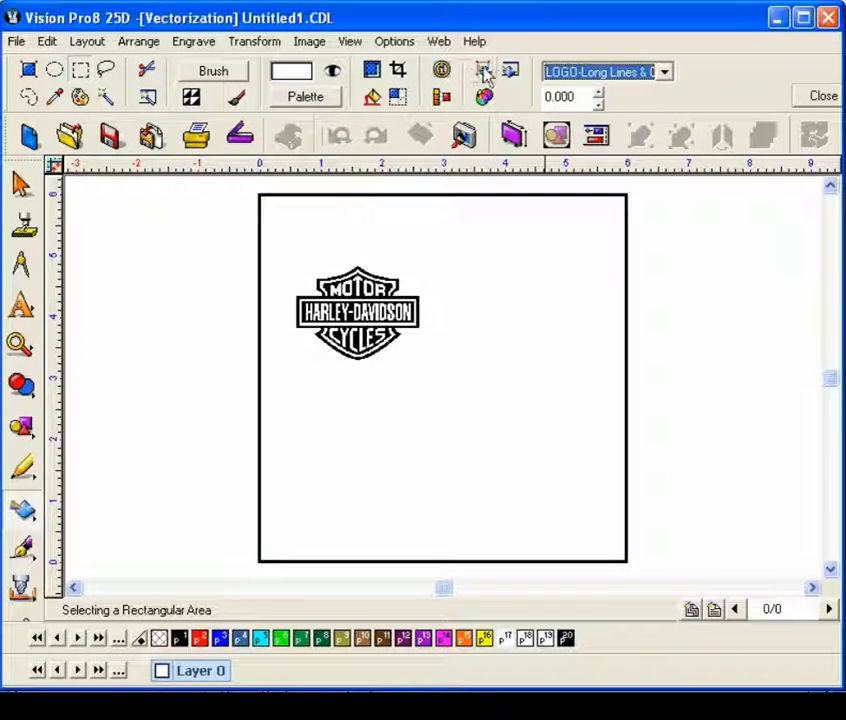
{"action": "mouse_move", "coordinate": [485, 71]}
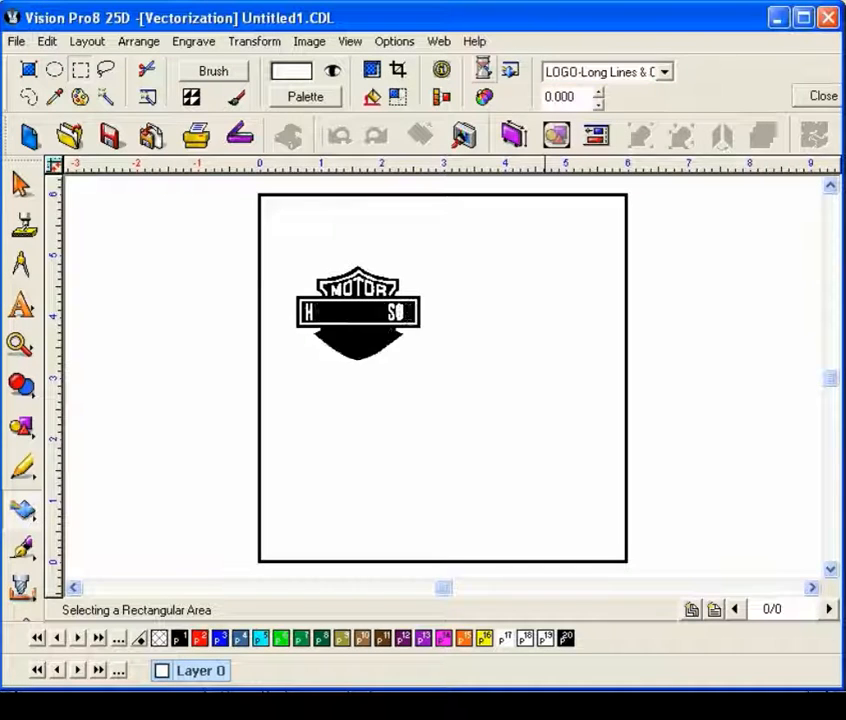
- Close the Vectorization toolbar, select the traced logo group, and open the View menu
{"action": "left_click", "coordinate": [483, 71]}
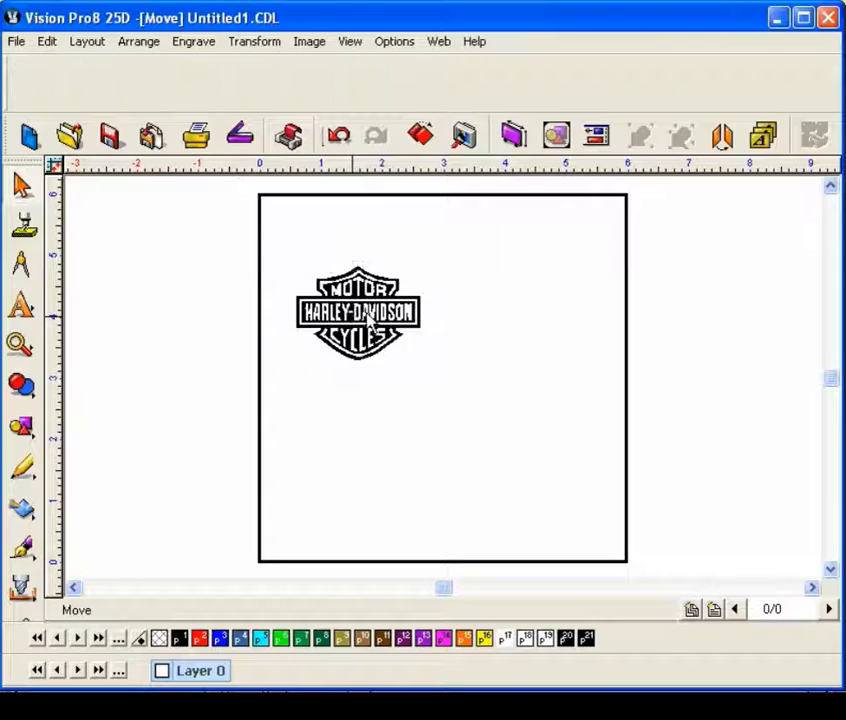
{"action": "left_click_drag", "start_coordinate": [357, 313], "coordinate": [502, 313]}
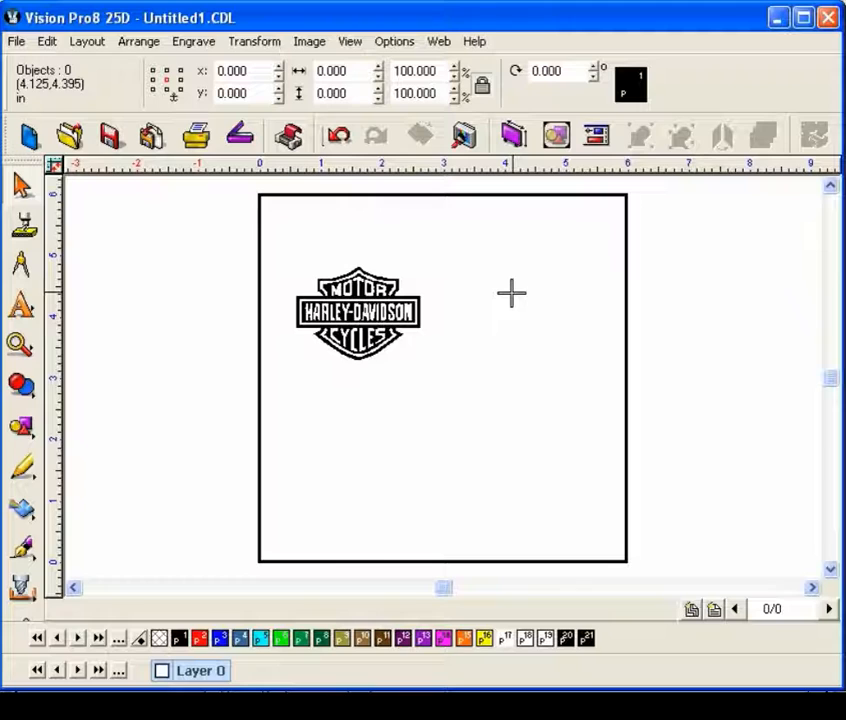
{"action": "left_click", "coordinate": [357, 313]}
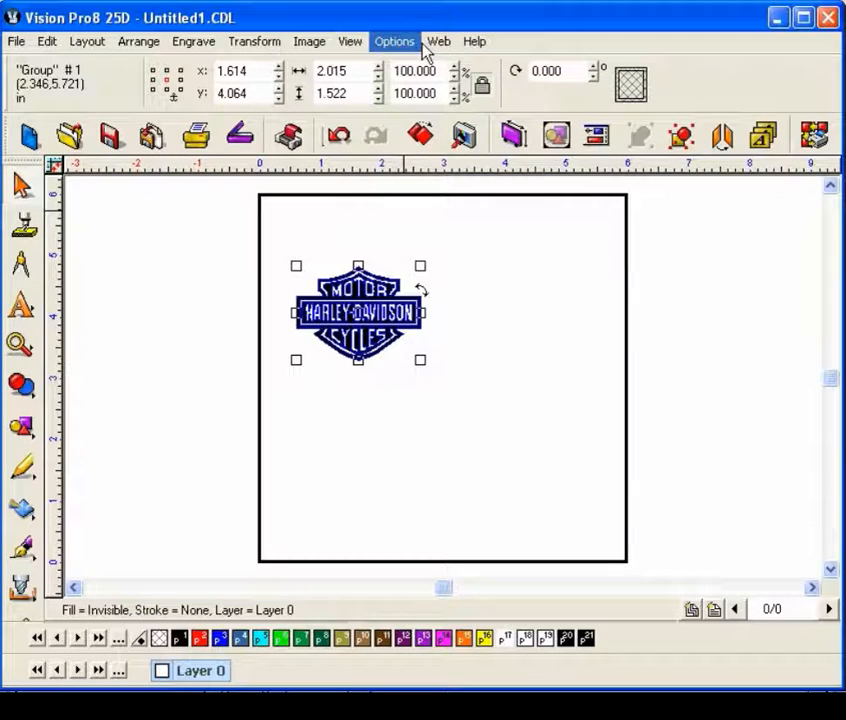
{"action": "left_click", "coordinate": [349, 41]}
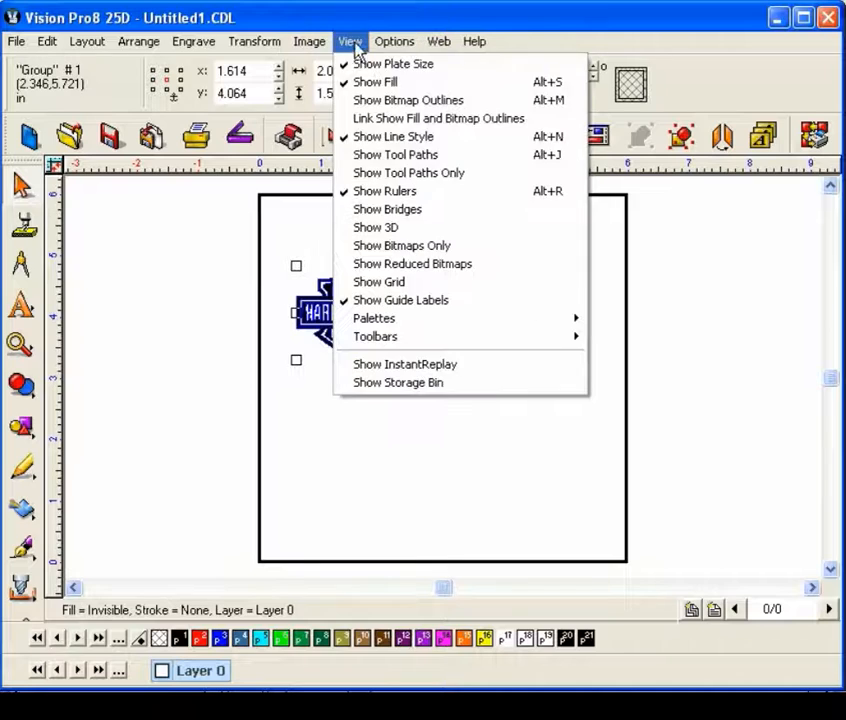